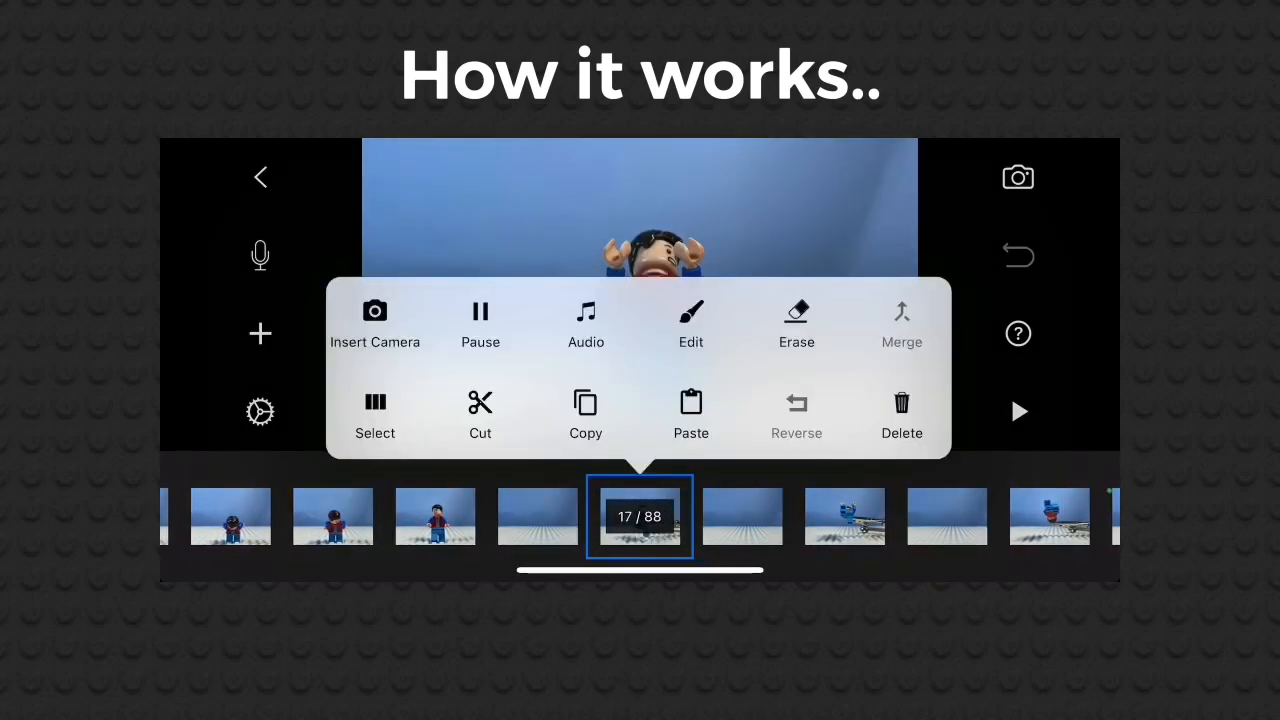
# Begin erasing on frame 17 with the eraser brush size near 83
pyautogui.click(692, 320)
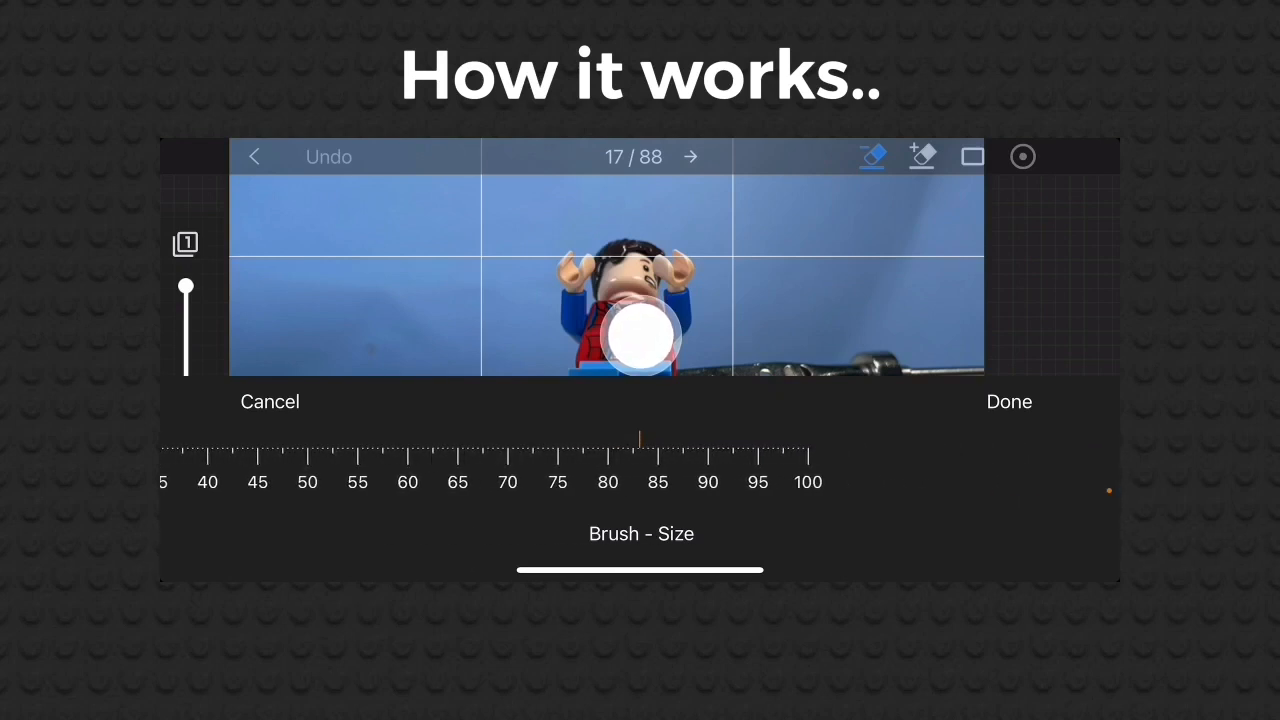
# Erase the support rig beside the LEGO figure's legs, then choose the restore brush
pyautogui.click(1008, 400)
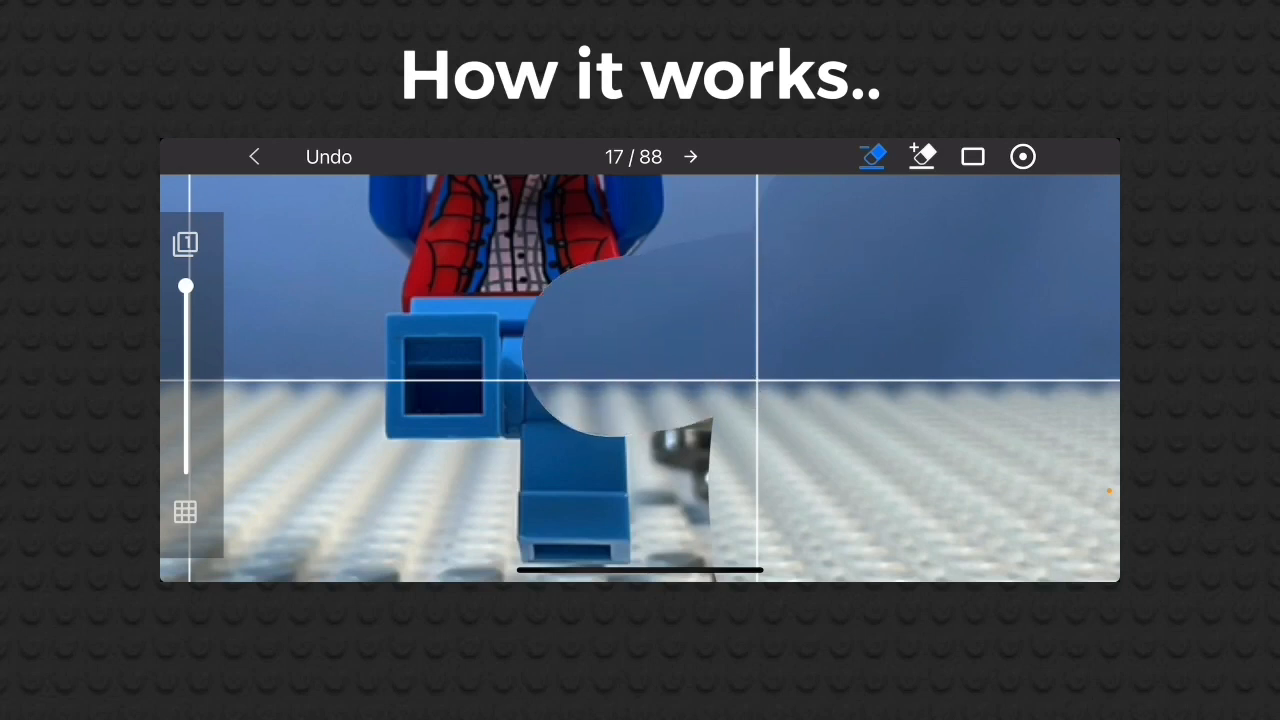
pyautogui.click(920, 156)
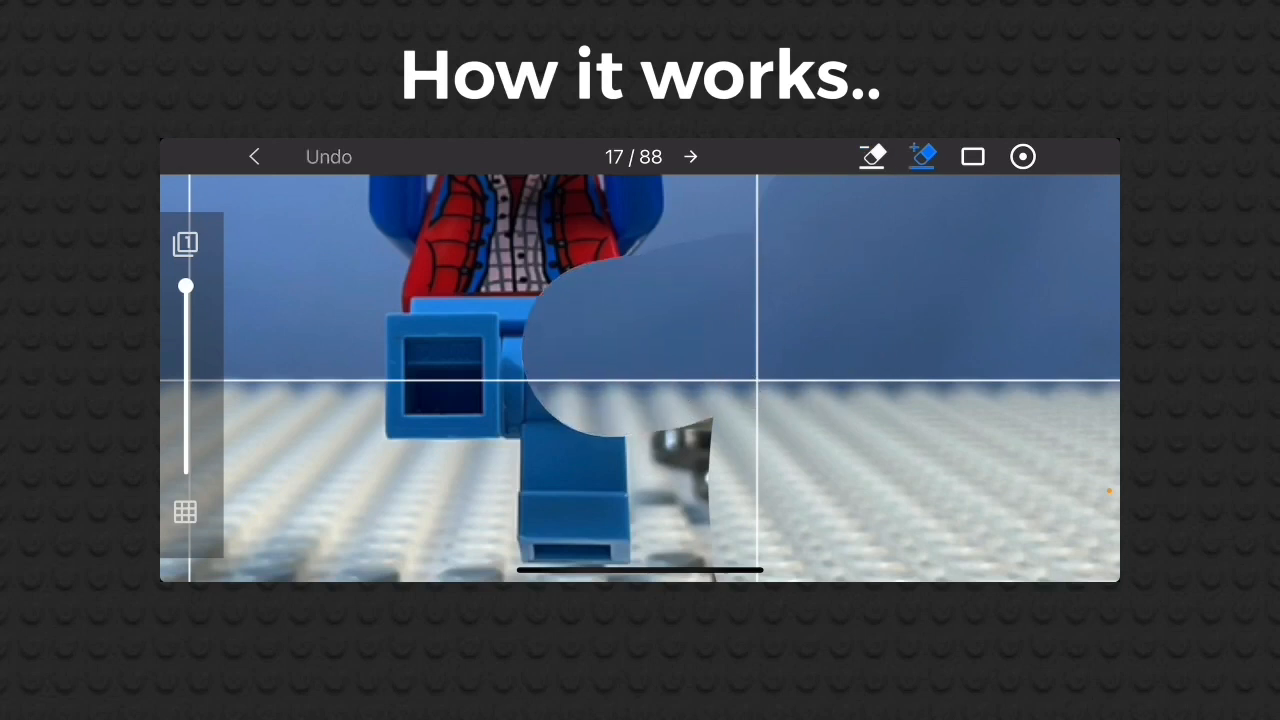